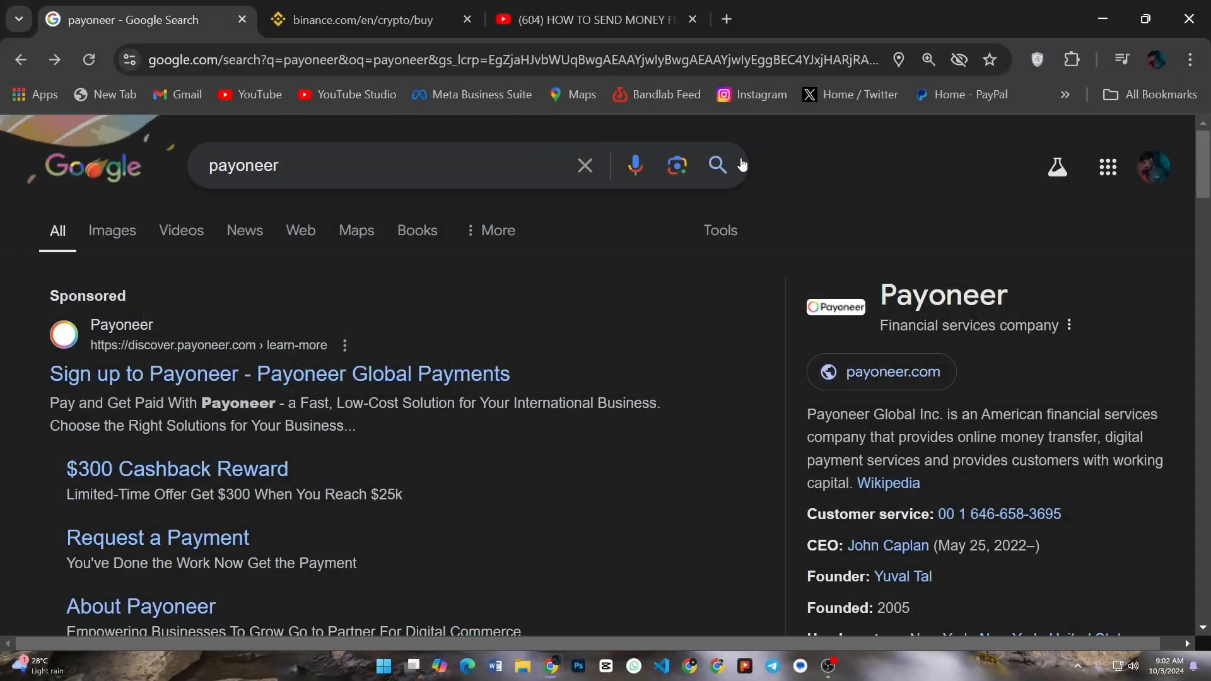
mouse_move(497, 258)
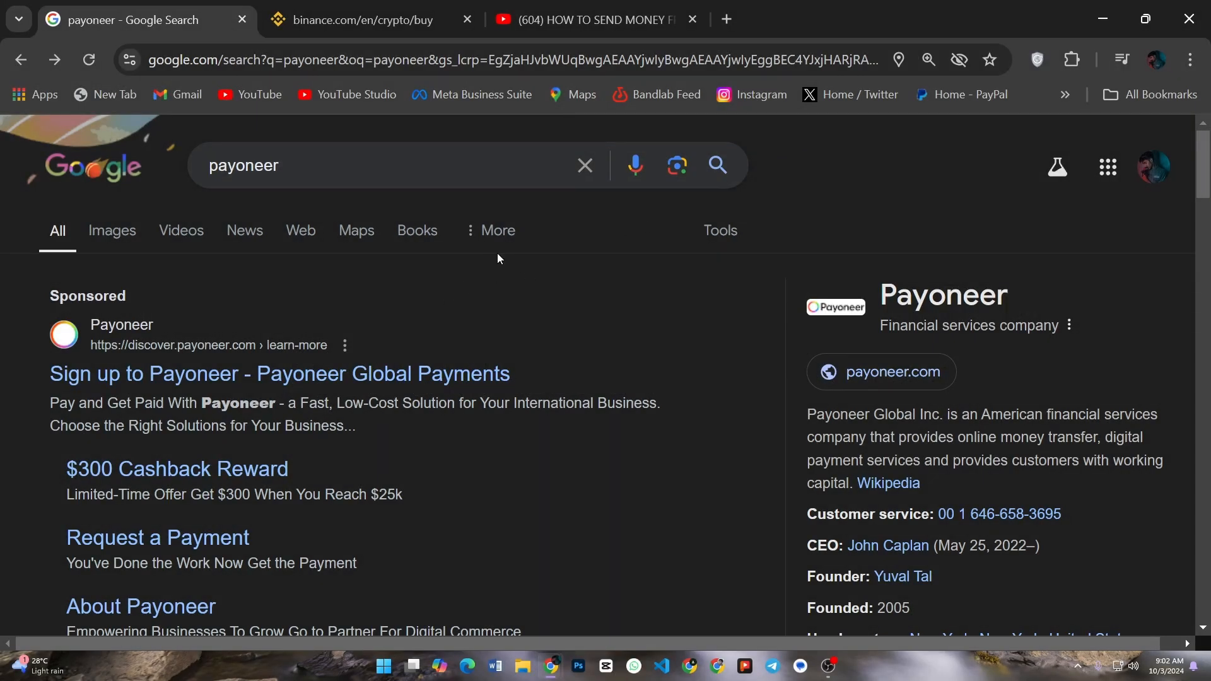
- Open the Payoneer Login sitelink from the payoneer.com search results
scroll("down", 3)
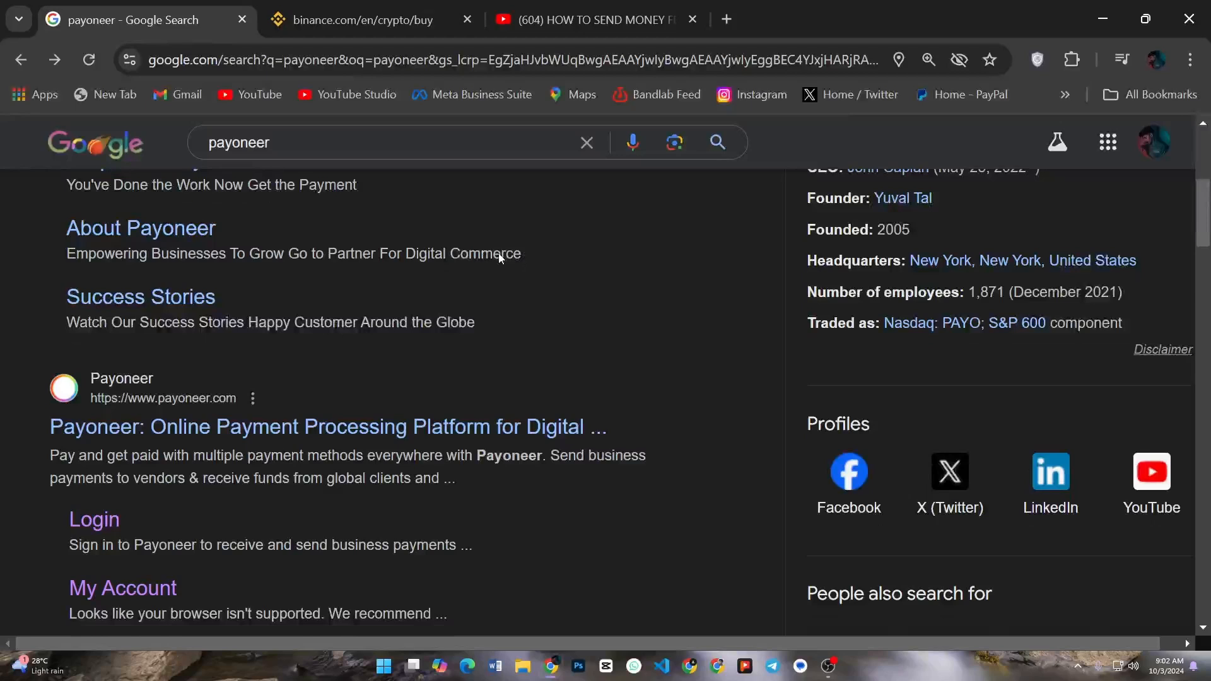
scroll("down", 3)
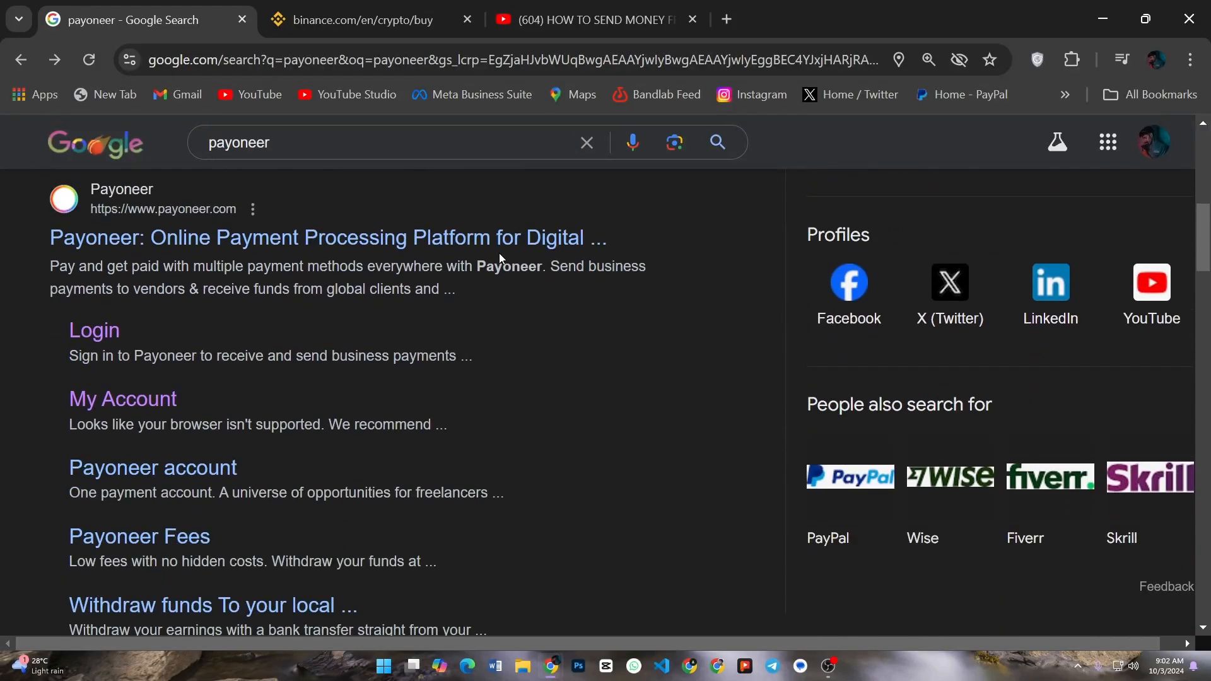
left_click(92, 330)
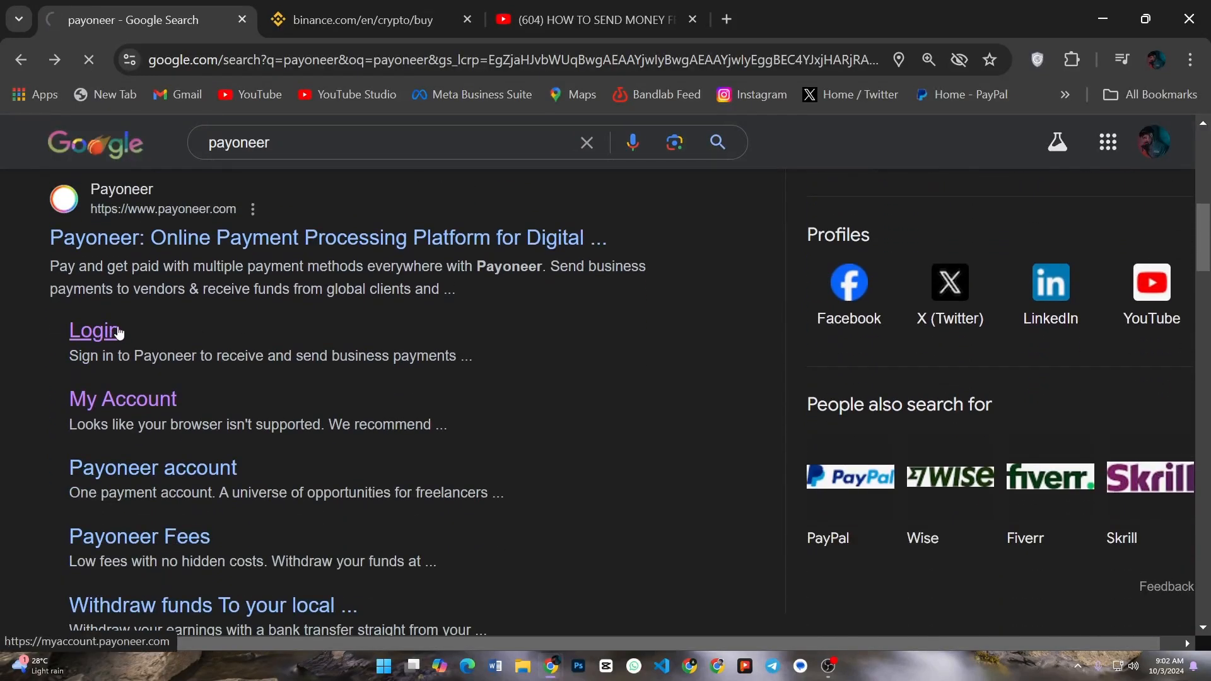
- Log into Payoneer and view receiving account details under Get paid, then switch to Binance
left_click(91, 330)
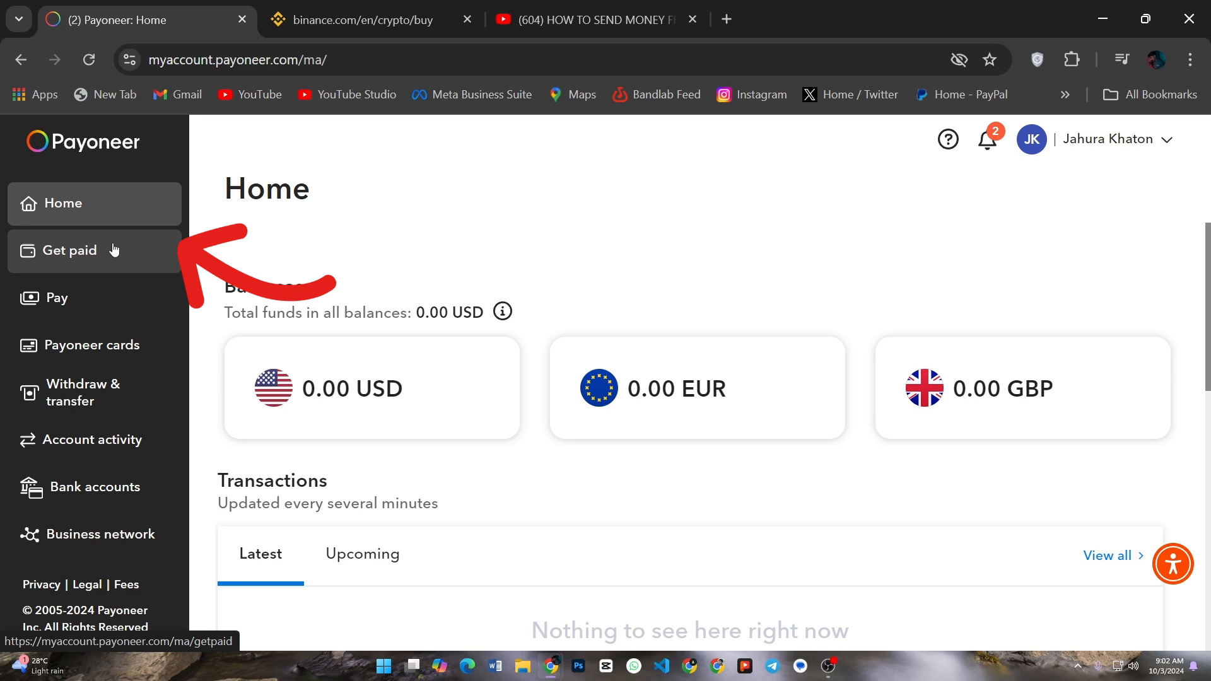
left_click(70, 250)
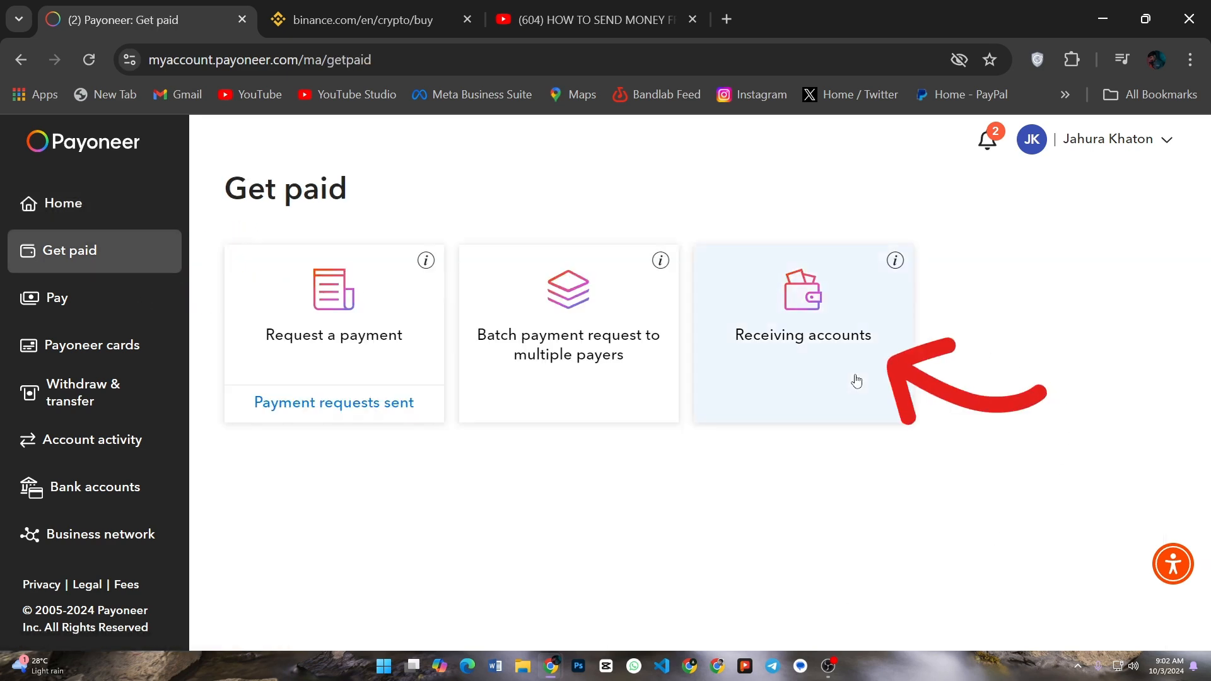
left_click(802, 334)
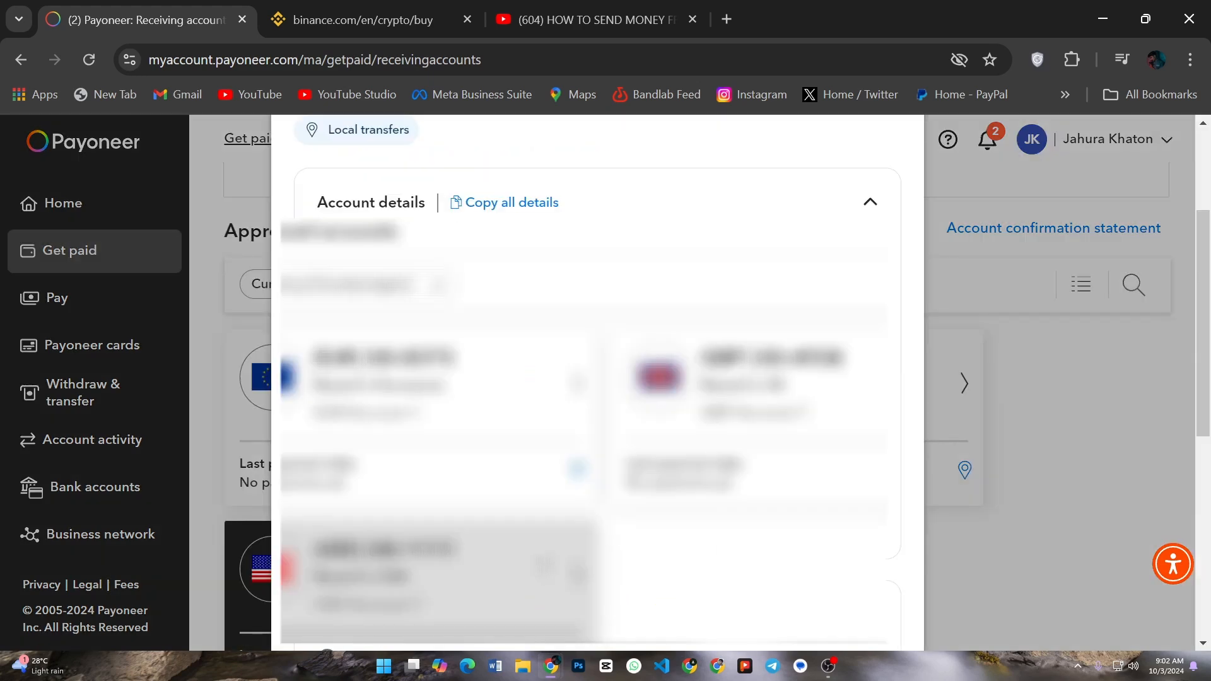
left_click(363, 20)
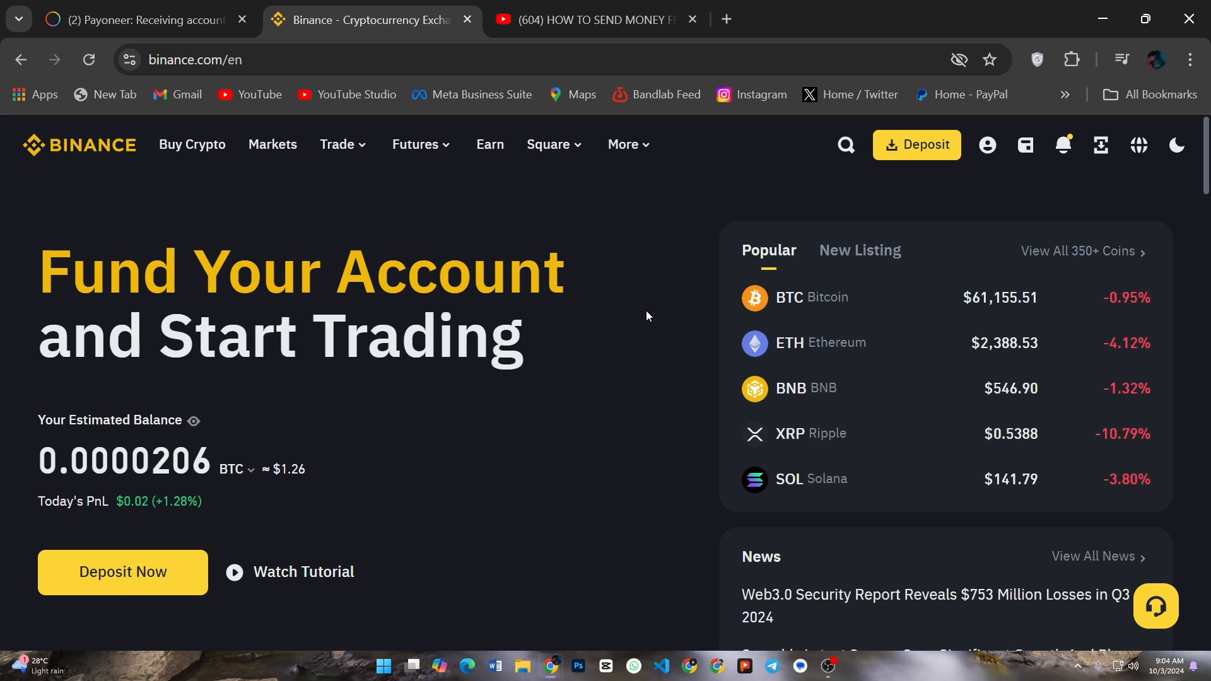
- Open the Spot wallet (0.00 BTC balance) from the Wallet menu and choose Deposit
left_click(1025, 145)
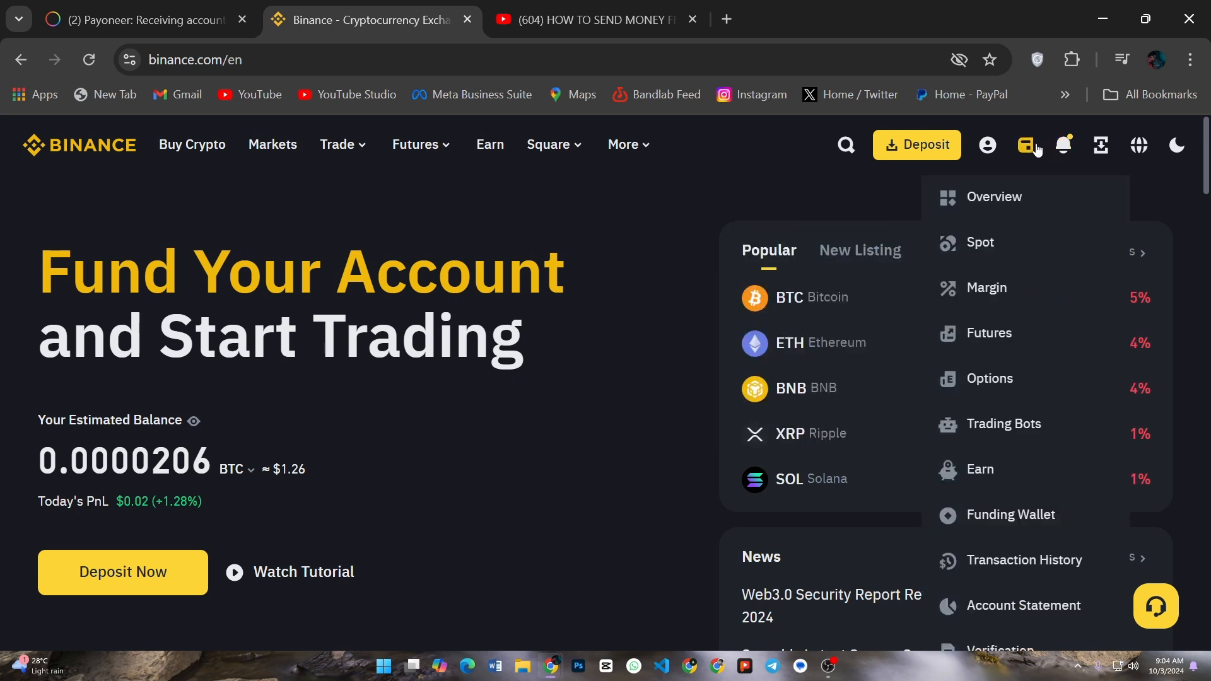
left_click(980, 242)
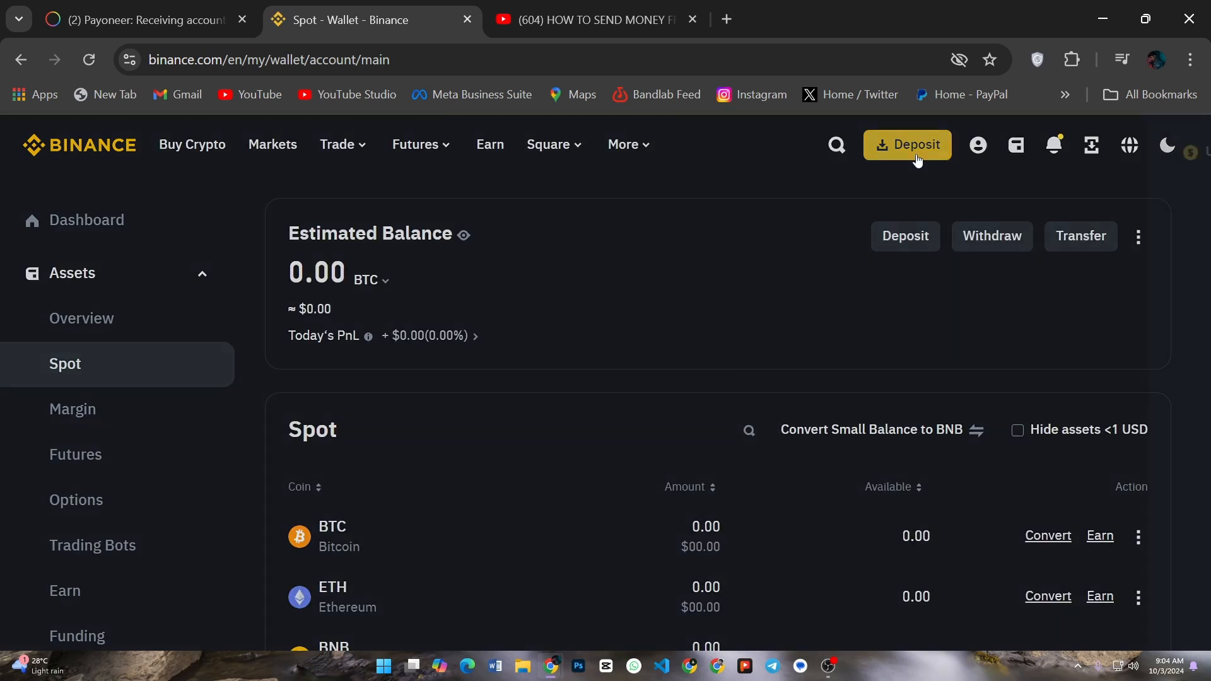
left_click(906, 145)
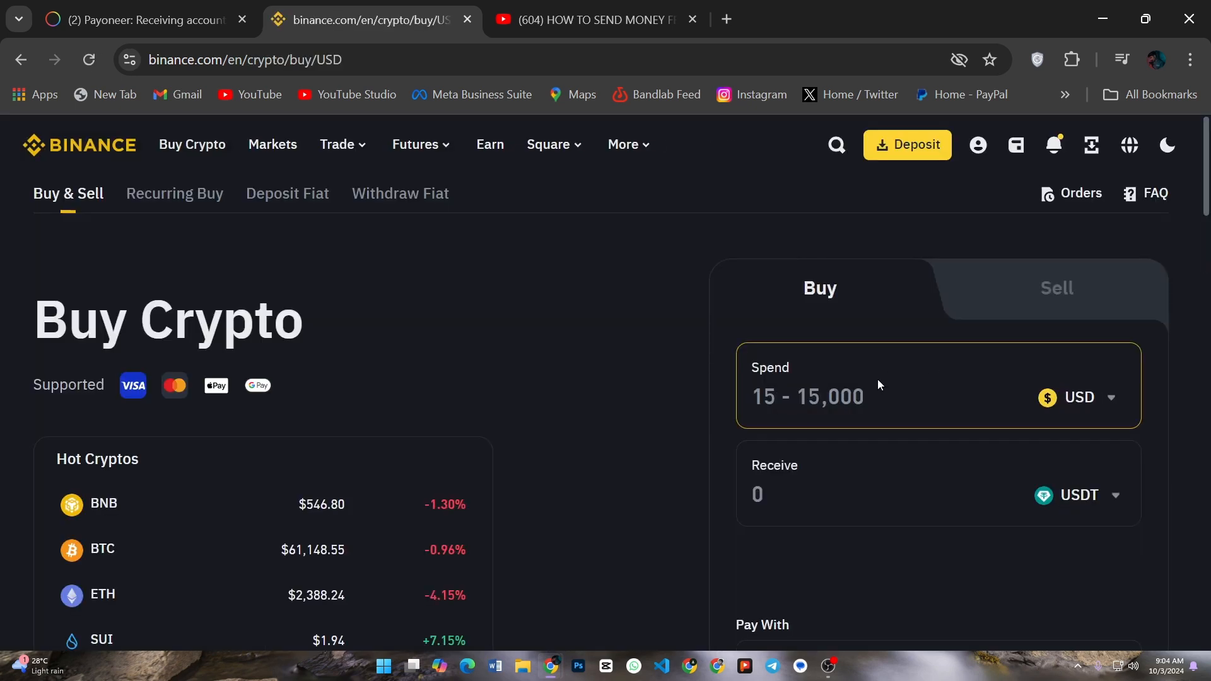
- Buy BTC with 1000 USD spend, paid by card, opening the card details form
left_click(1079, 396)
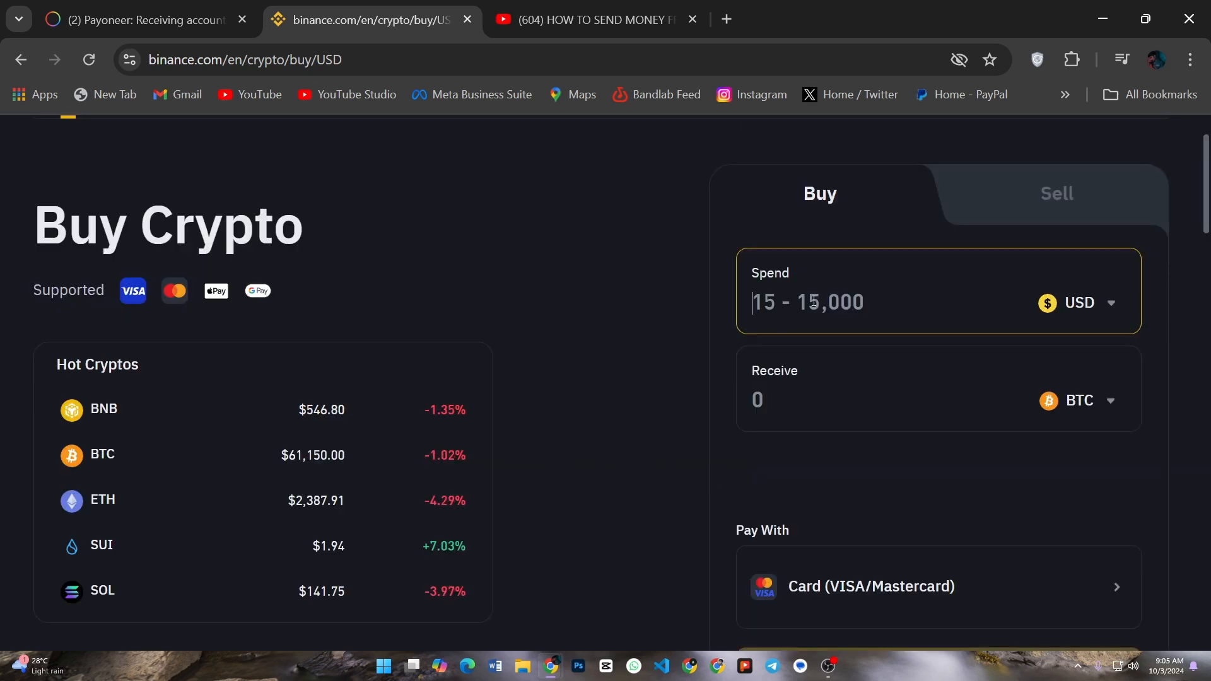
type("1000")
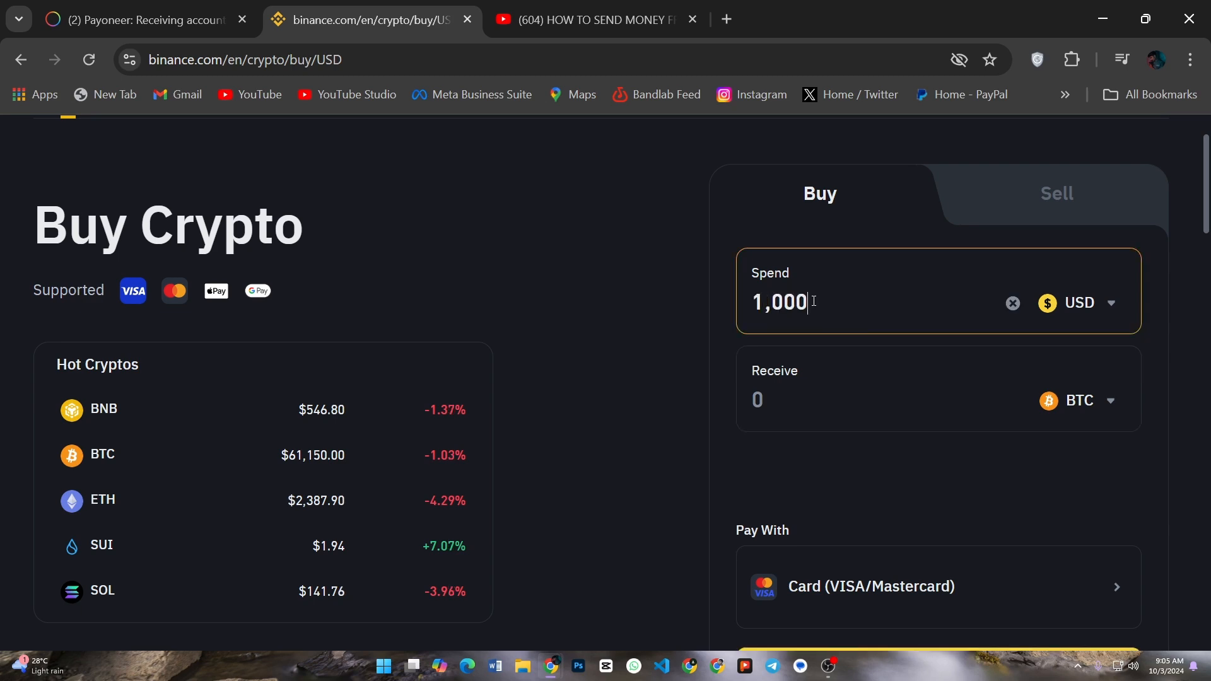
scroll("down", 3)
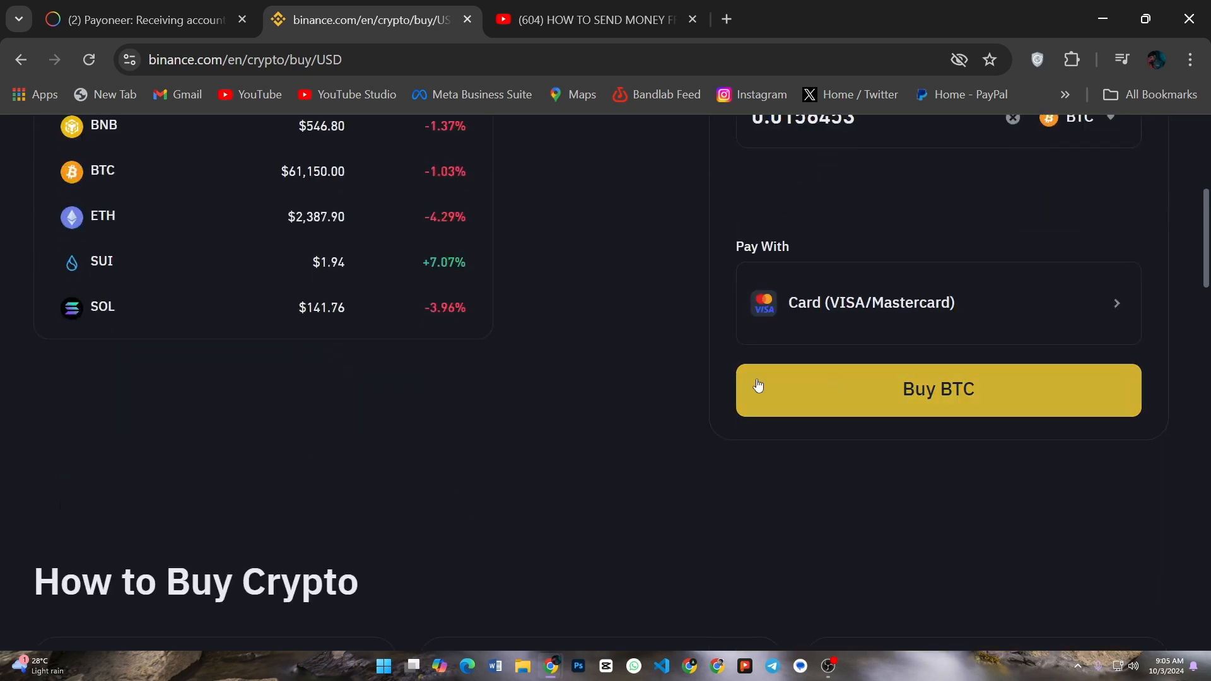
left_click(870, 302)
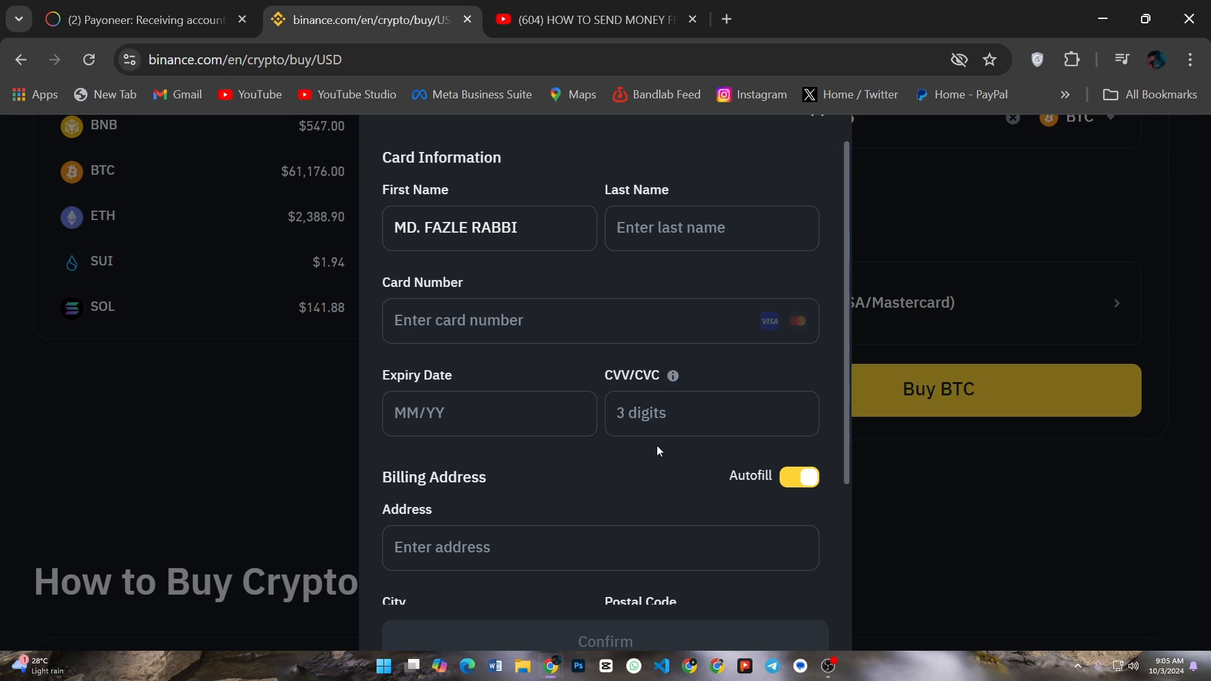
mouse_move(342, 6)
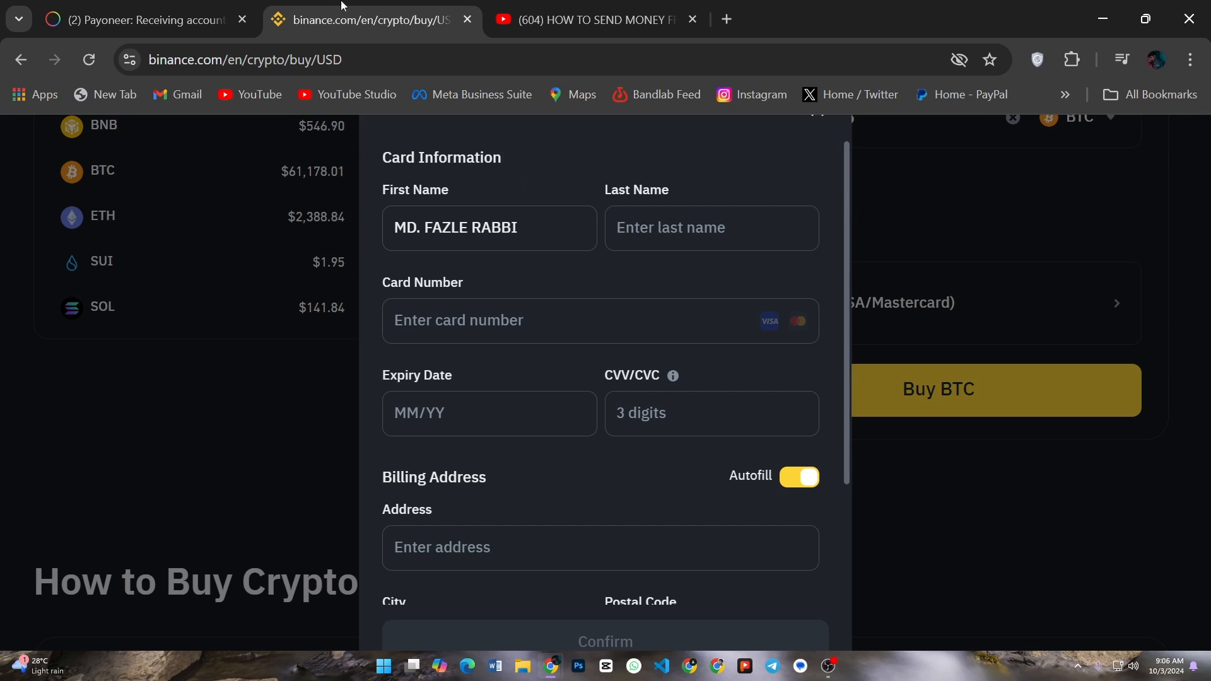